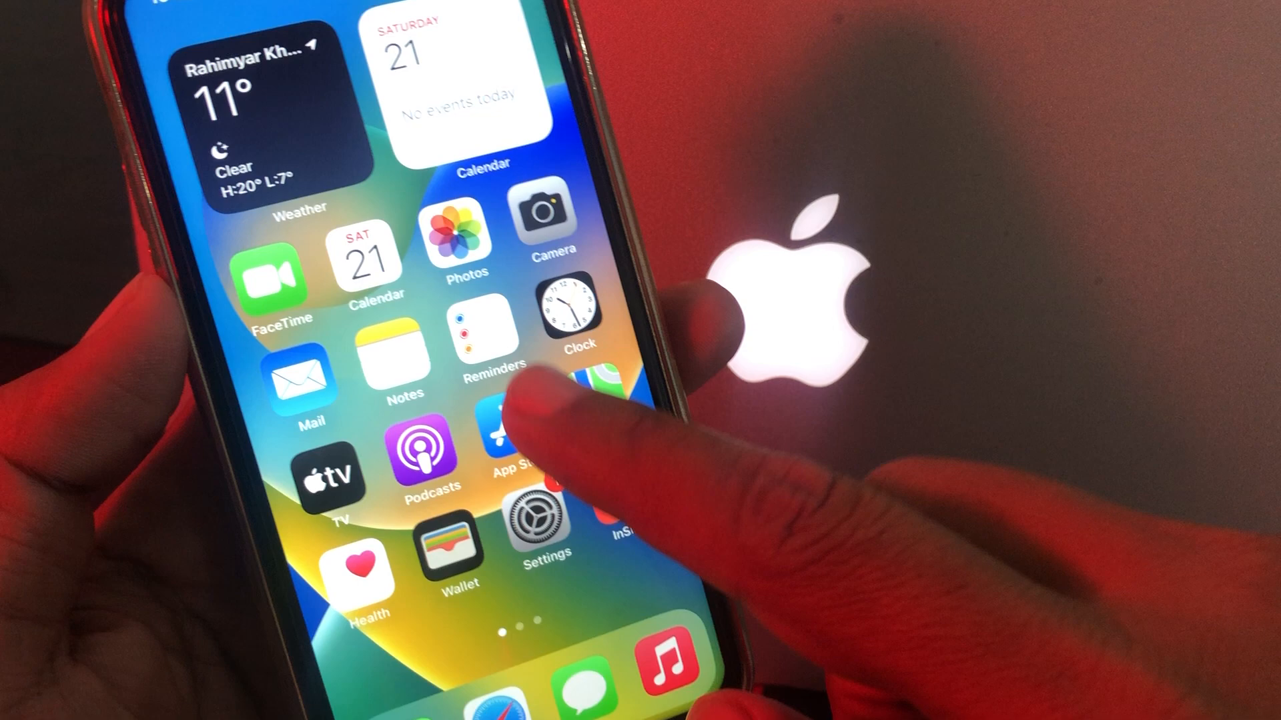
# - From the home screen, reach the Face ID & Passcode page in Settings
pyautogui.click(507, 424)
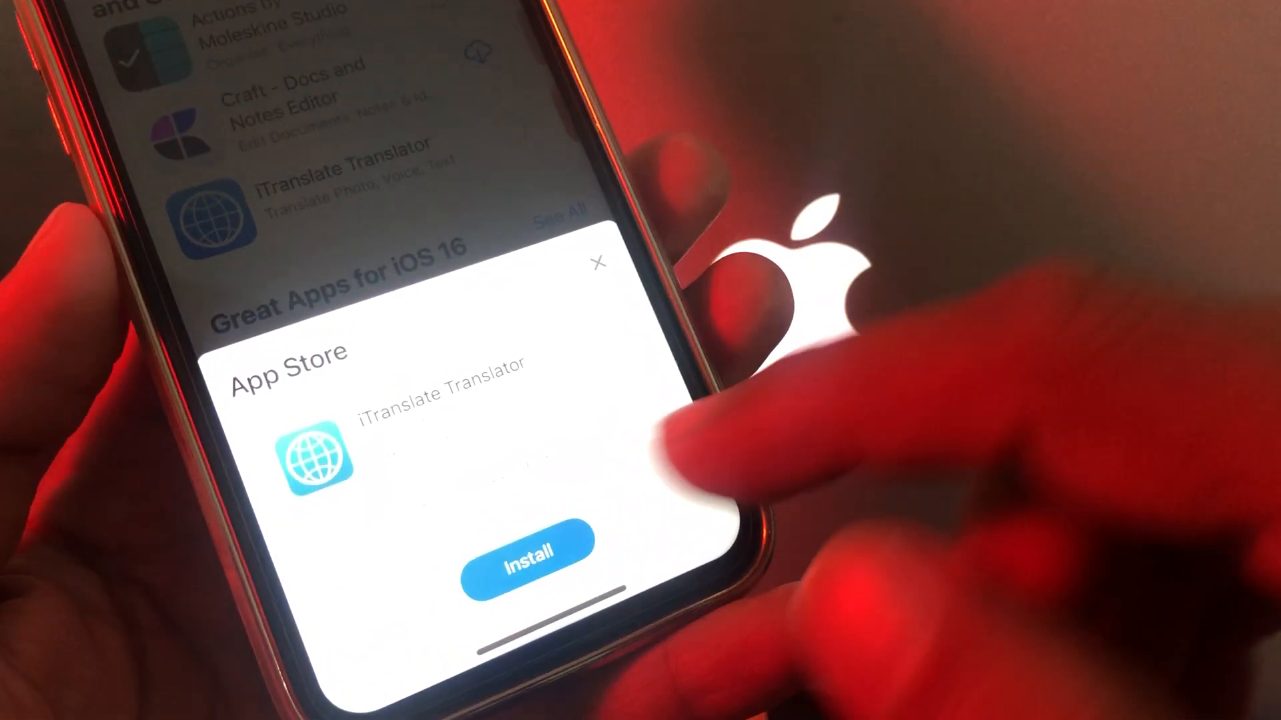
pyautogui.click(525, 559)
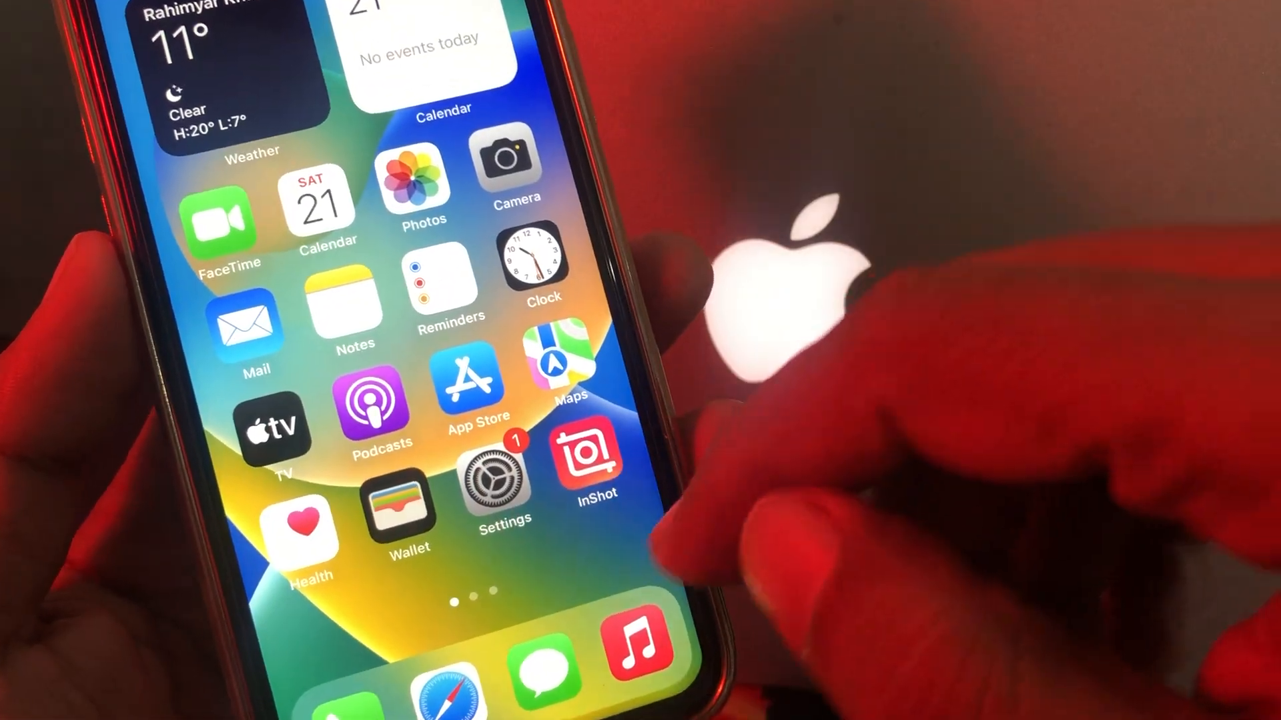
pyautogui.click(488, 481)
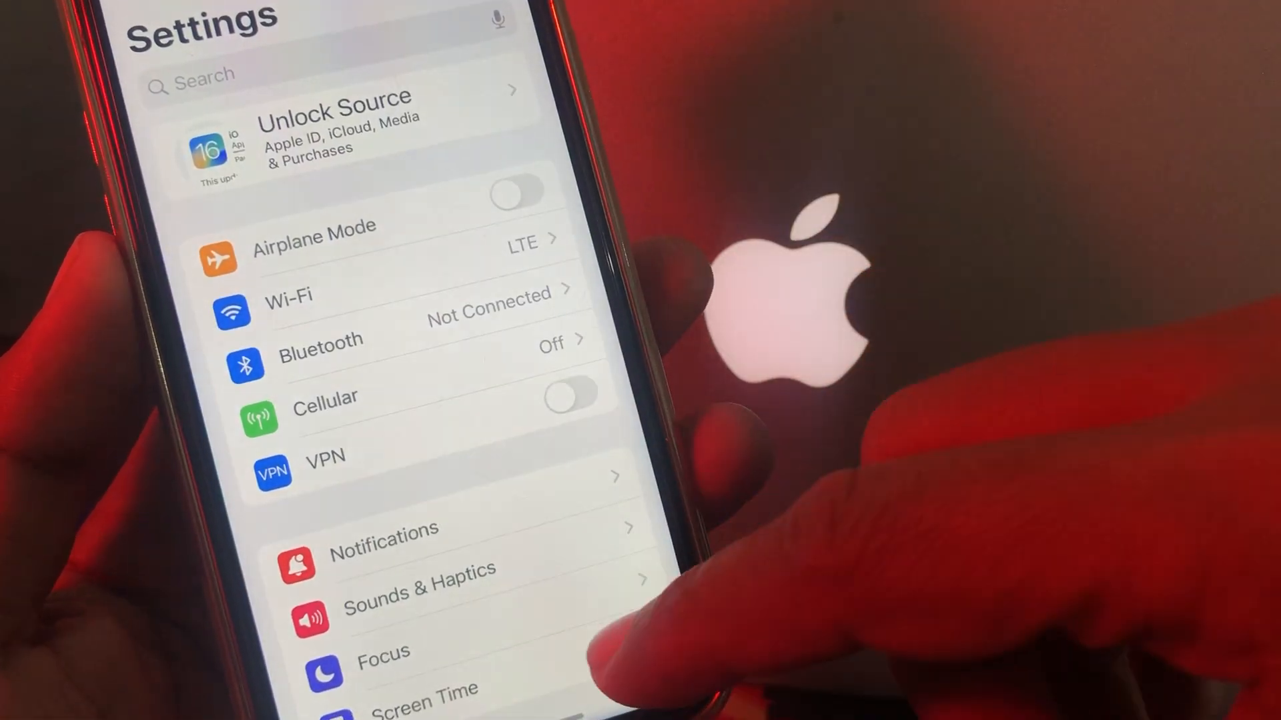
pyautogui.scroll(-3)
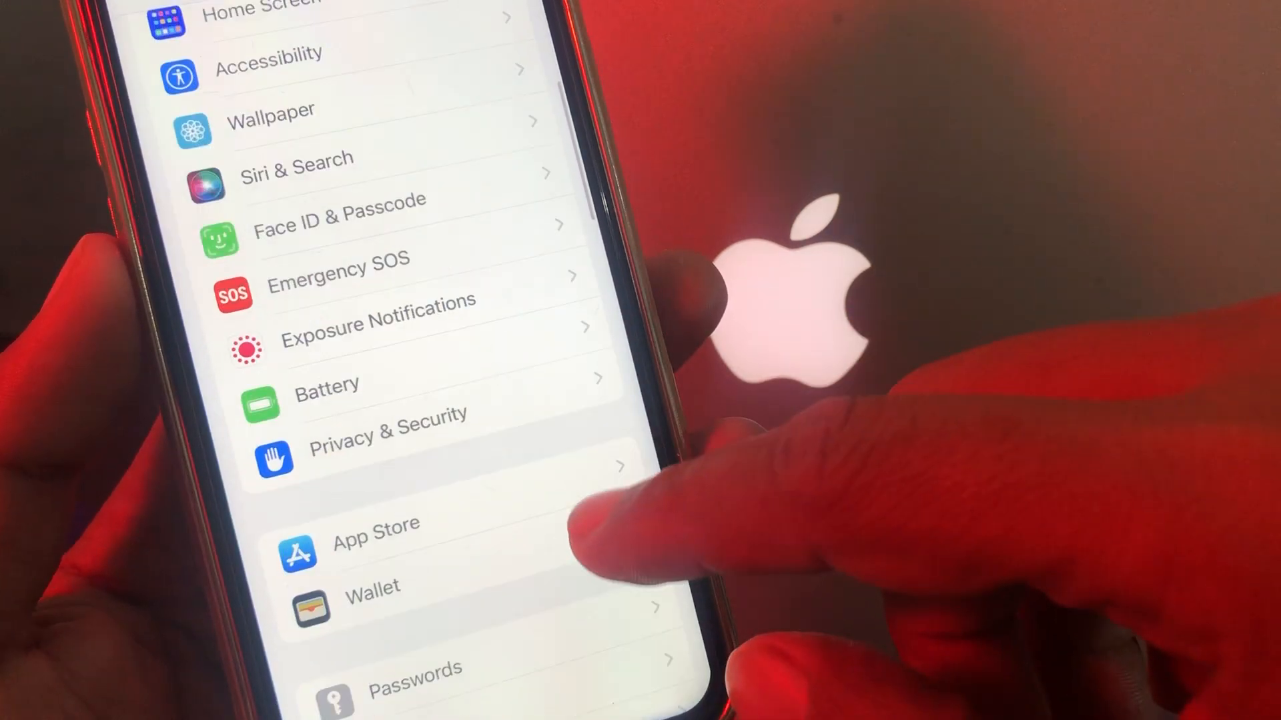
pyautogui.scroll(-3)
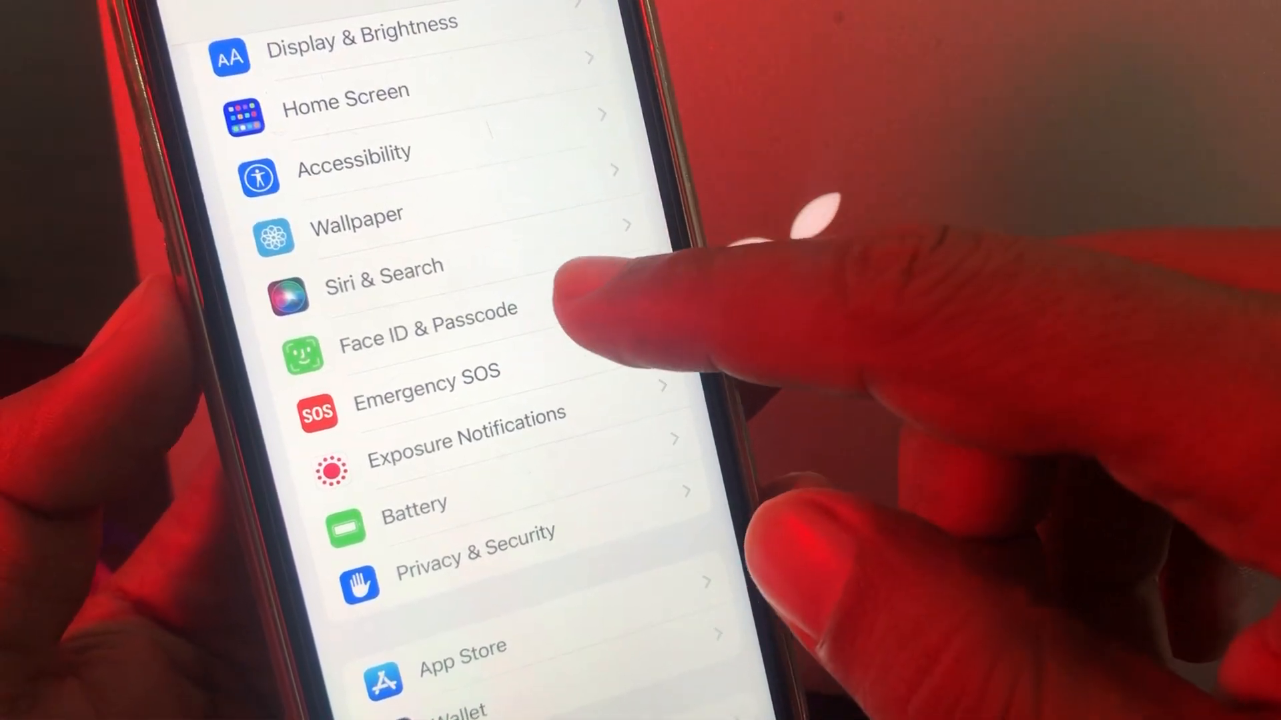
pyautogui.click(428, 324)
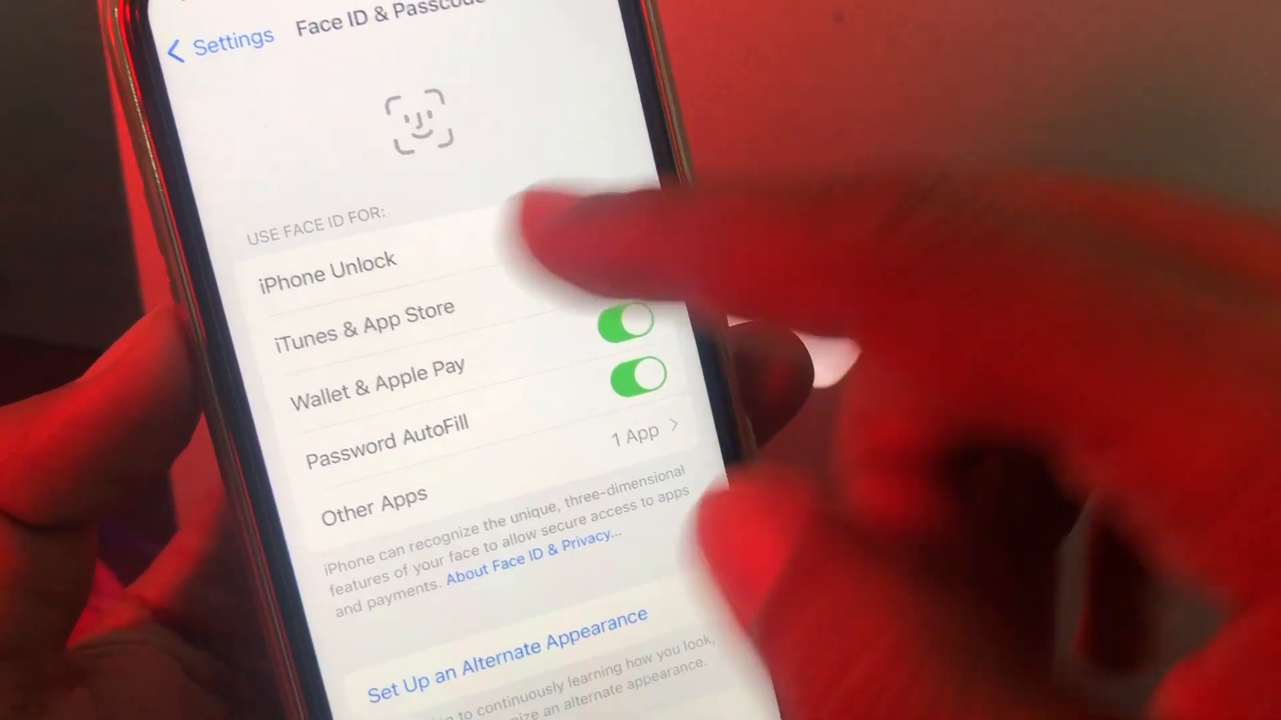
# - Switch on iTunes & App Store and confirm with the Apple ID password
pyautogui.click(621, 258)
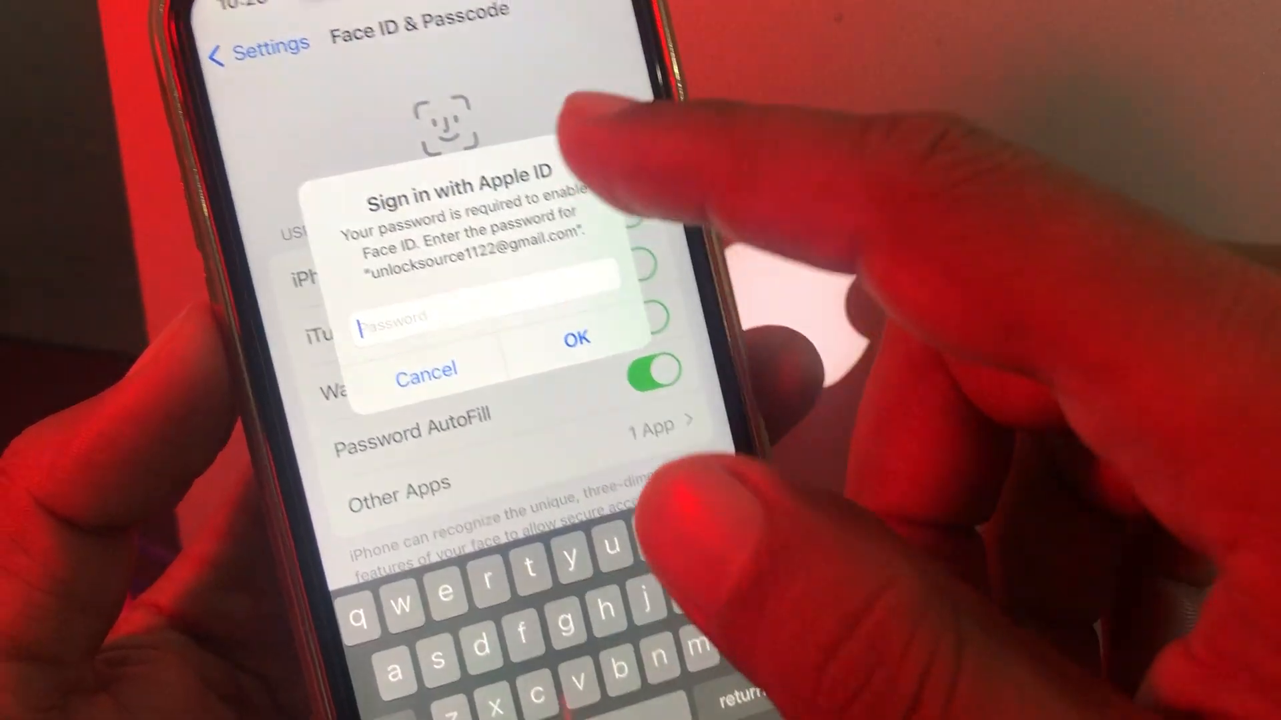
pyautogui.click(400, 322)
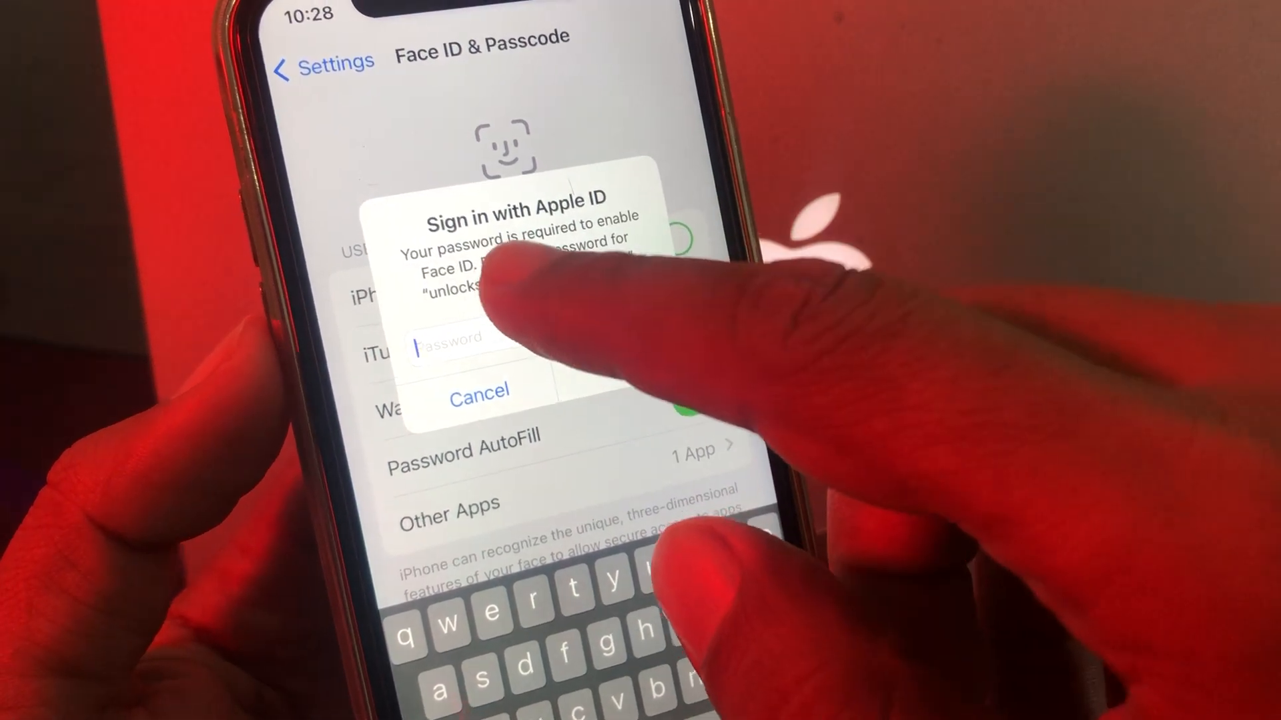
pyautogui.click(479, 389)
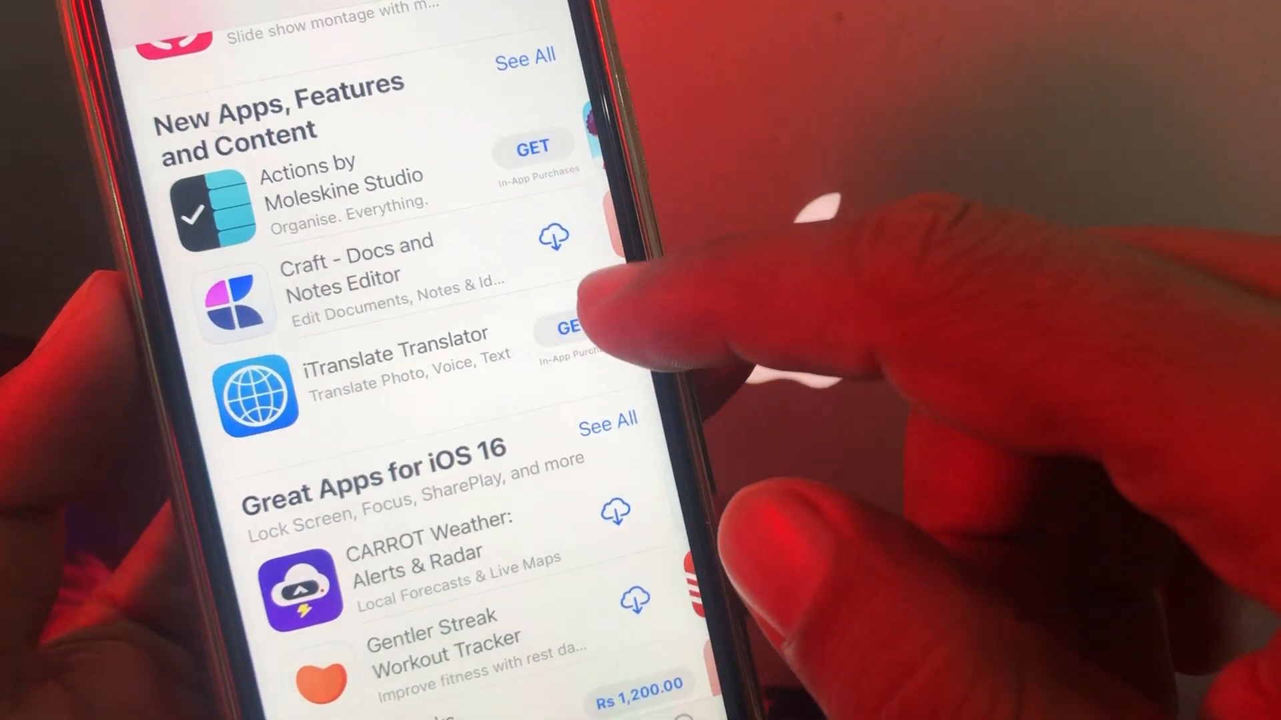
# - Get iTranslate Translator from the Apps listing and approve the download
pyautogui.click(572, 330)
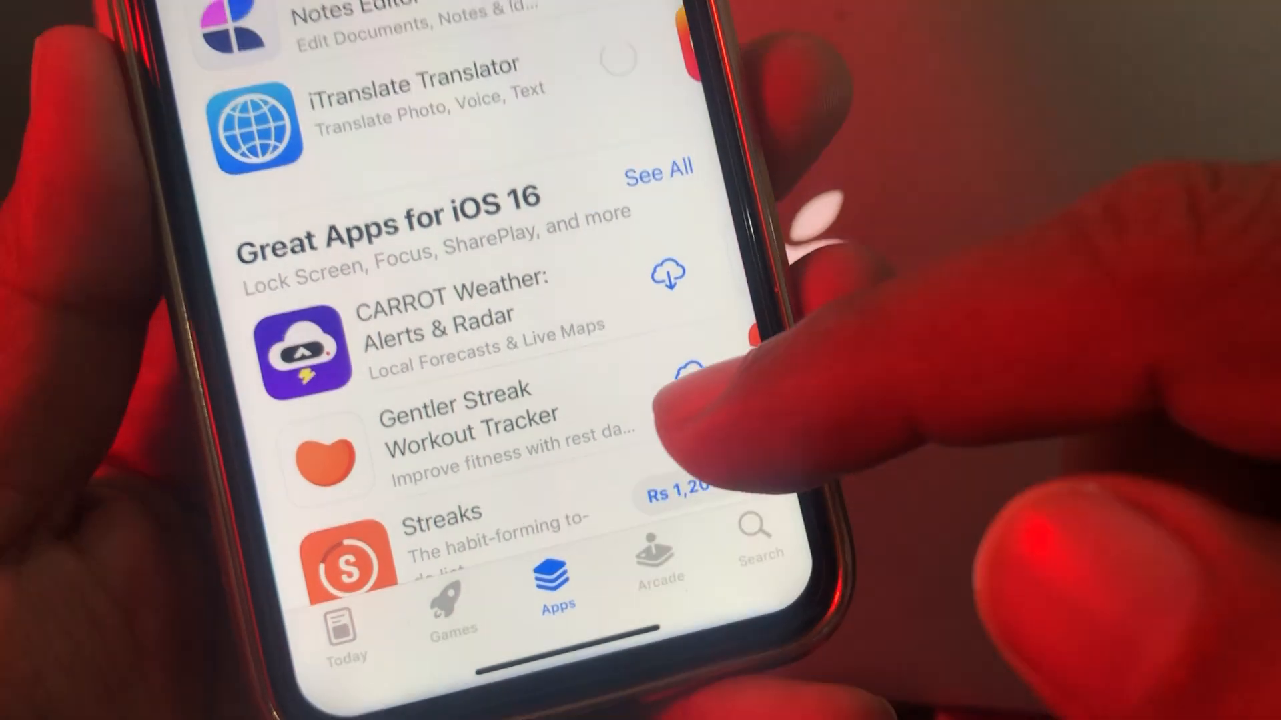
pyautogui.scroll(-3)
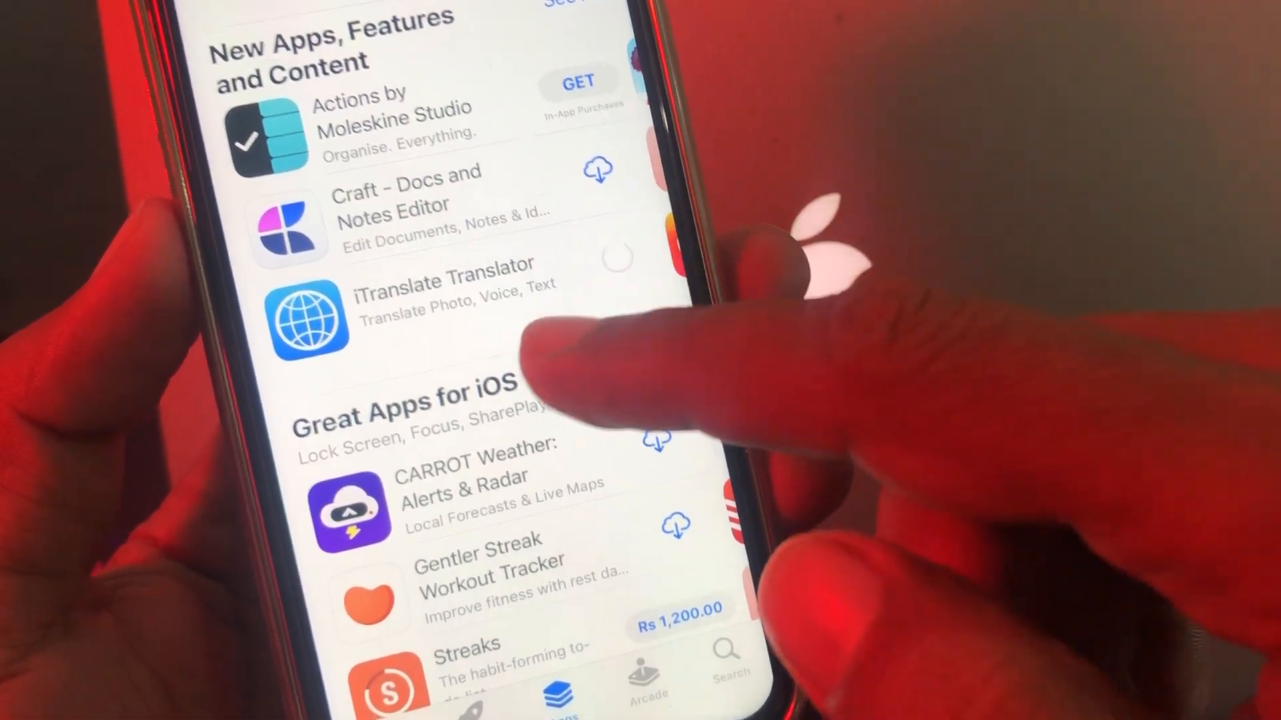